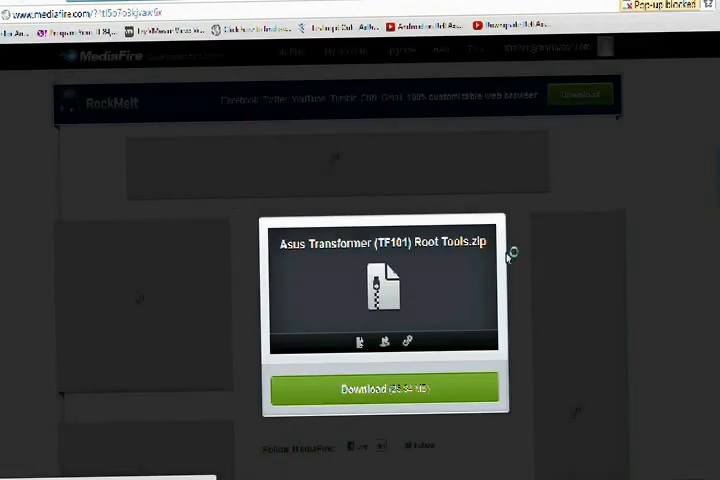
Step: Download 'Asus Transformer (TF101) Root Tools.zip' from MediaFire
click(376, 387)
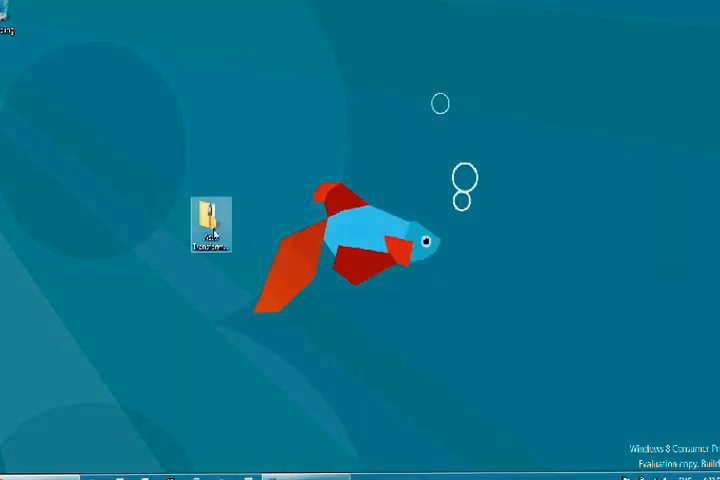
Step: Open the root tools folder on the desktop, read the Credits note in Notepad, then close it
double_click(211, 215)
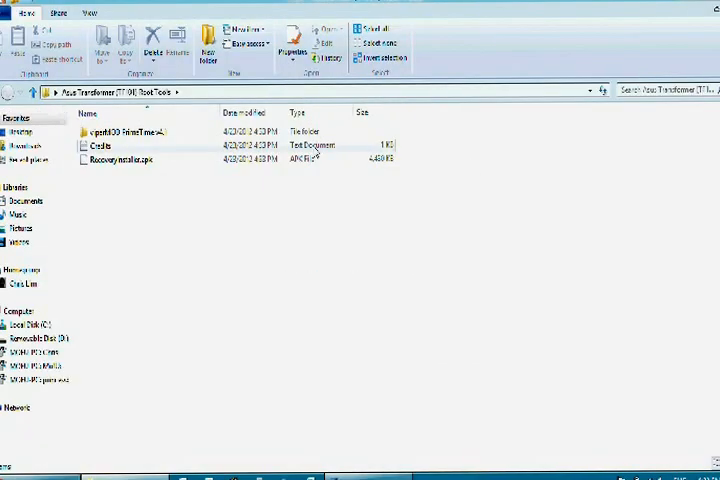
double_click(100, 145)
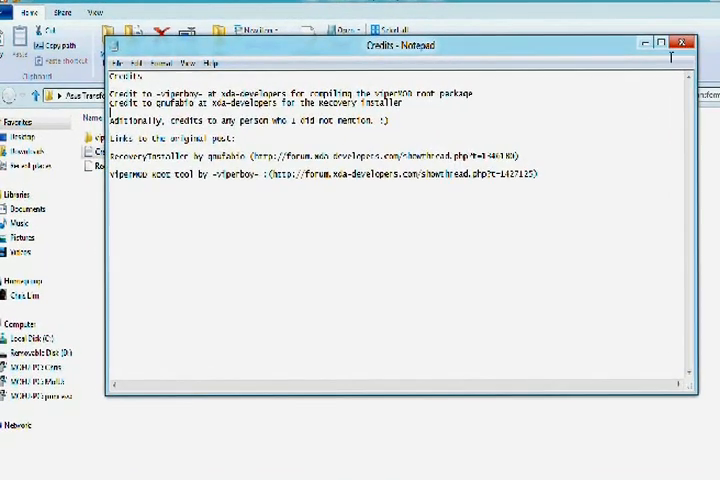
click(679, 44)
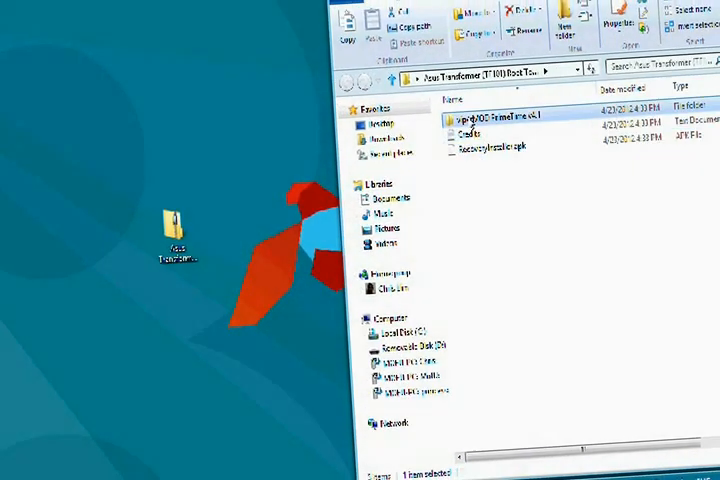
Step: Open the viperMOD PrimeTime v4.1 folder and expand More info on the SmartScreen warning
double_click(495, 116)
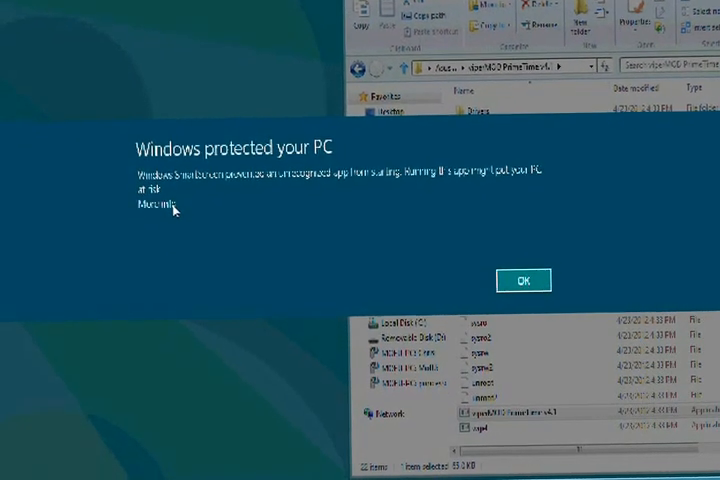
click(523, 280)
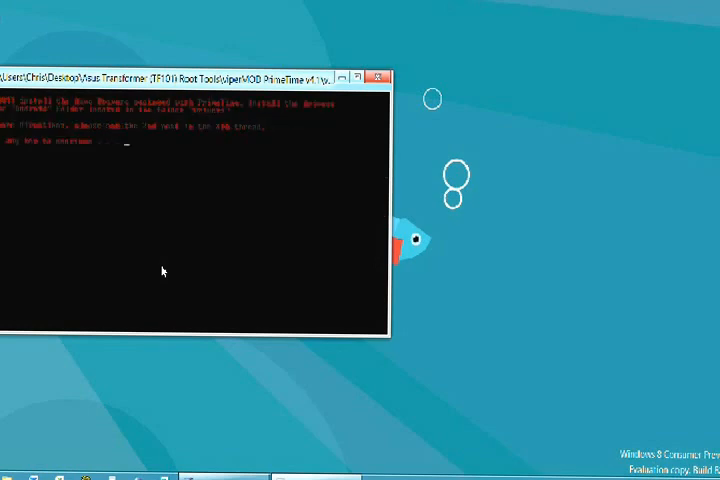
mouse_move(269, 124)
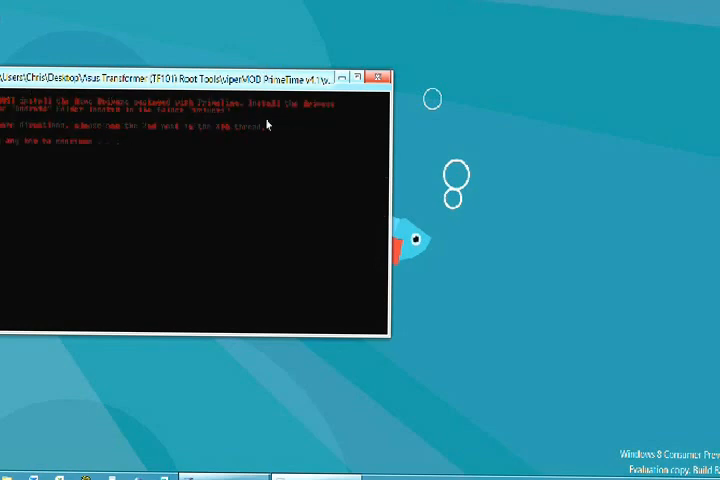